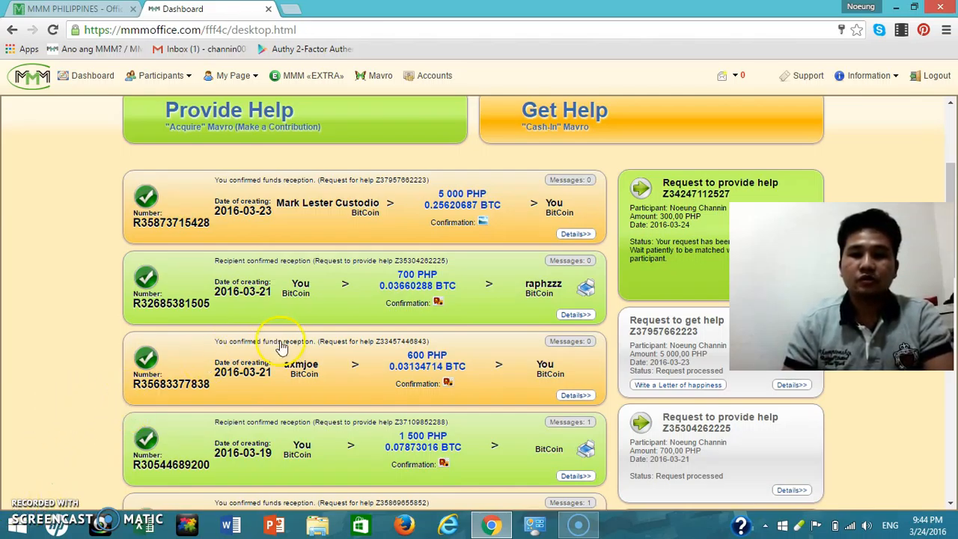
{"action": "mouse_move", "coordinate": [497, 232]}
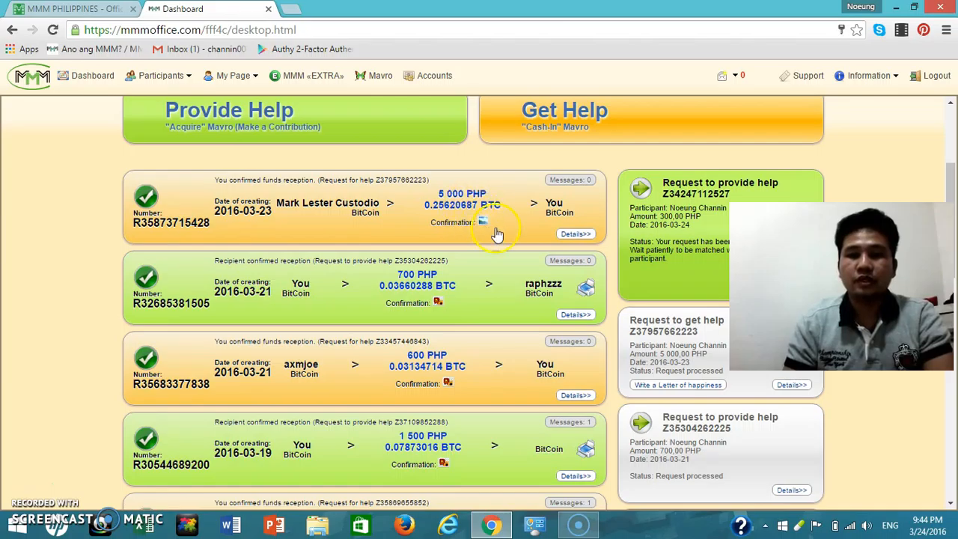
{"action": "mouse_move", "coordinate": [605, 363]}
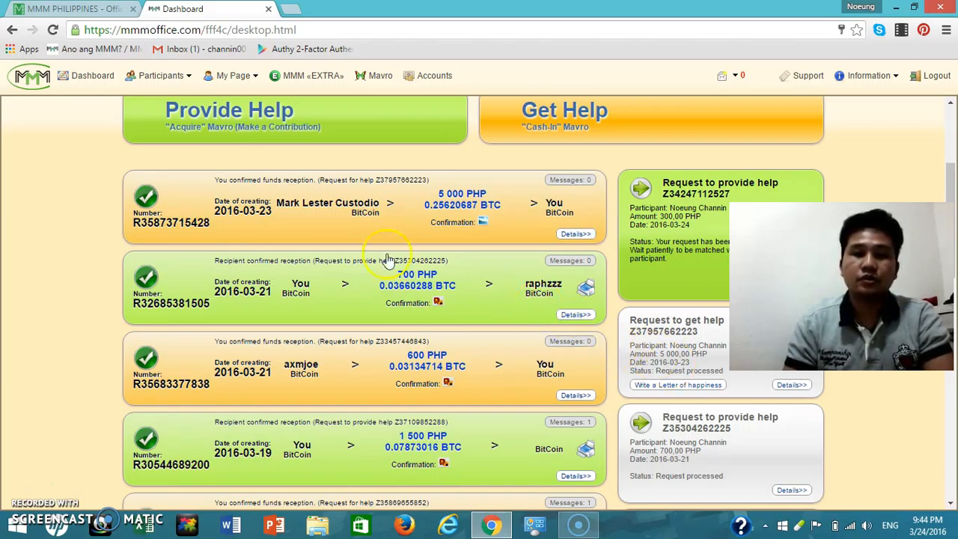
{"action": "mouse_move", "coordinate": [310, 255]}
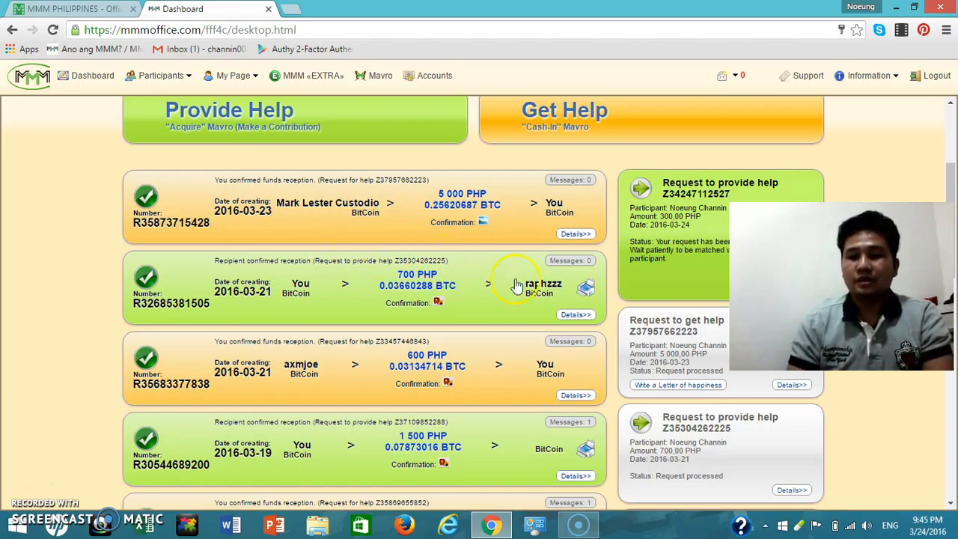
{"action": "mouse_move", "coordinate": [752, 384]}
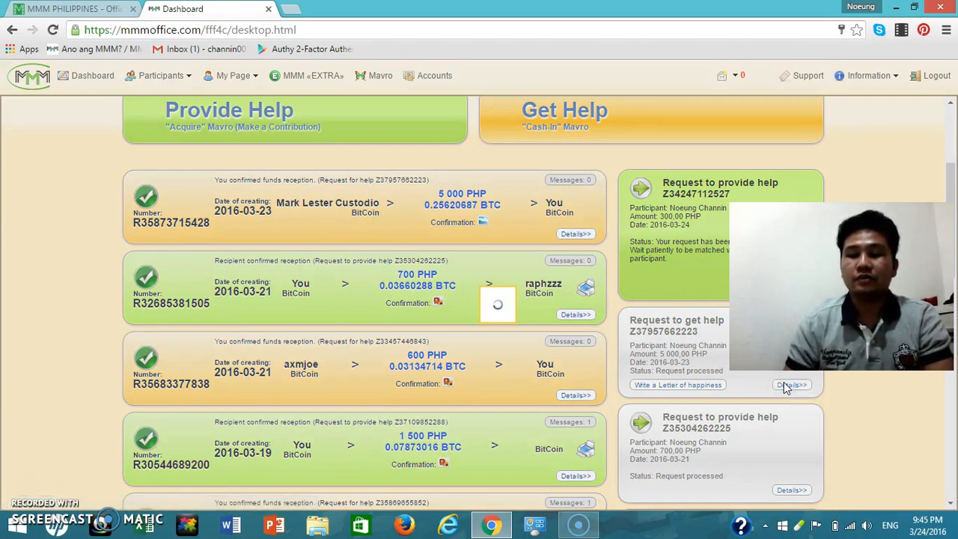
Open details of the 5,000 PHP get-help request and scroll to the confirmed BitCoin order
{"action": "left_click", "coordinate": [791, 385]}
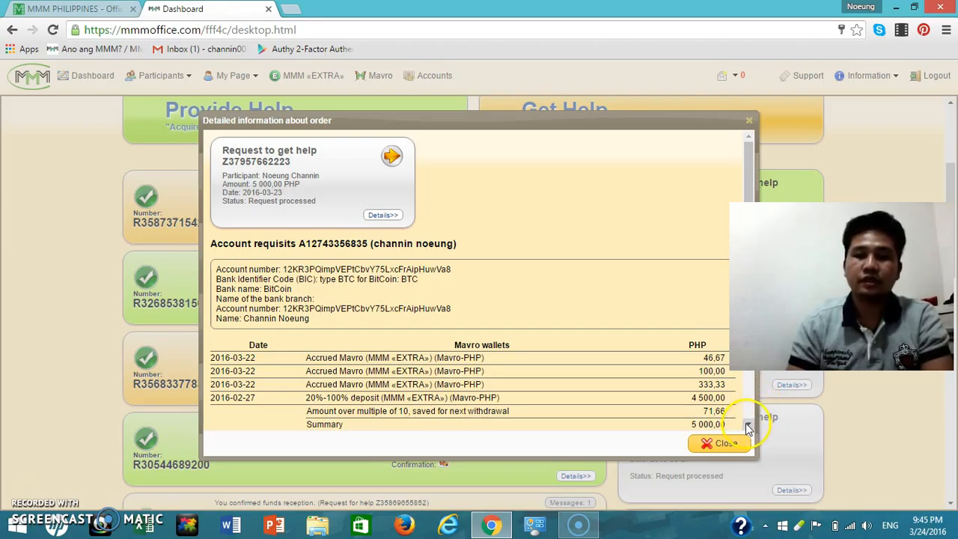
{"action": "scroll", "scroll_direction": "down", "scroll_amount": 3}
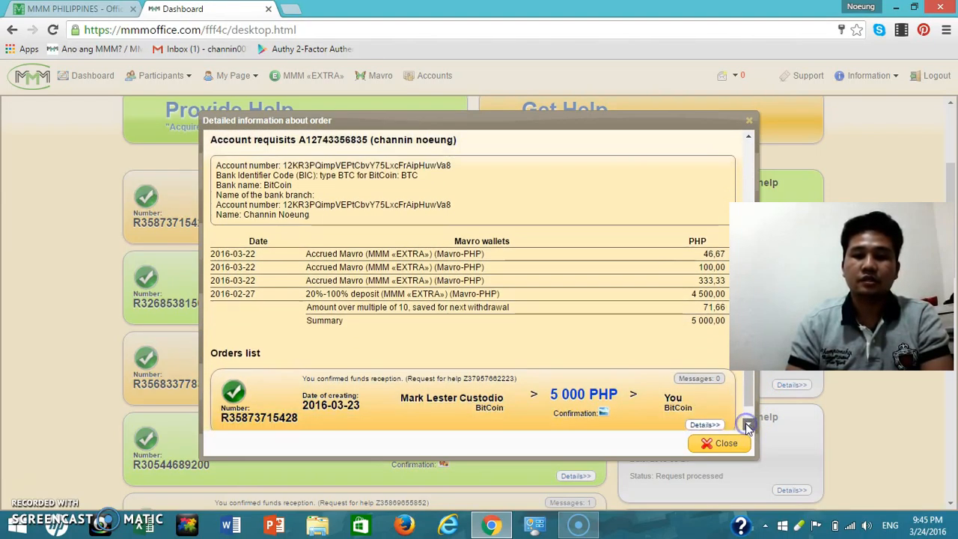